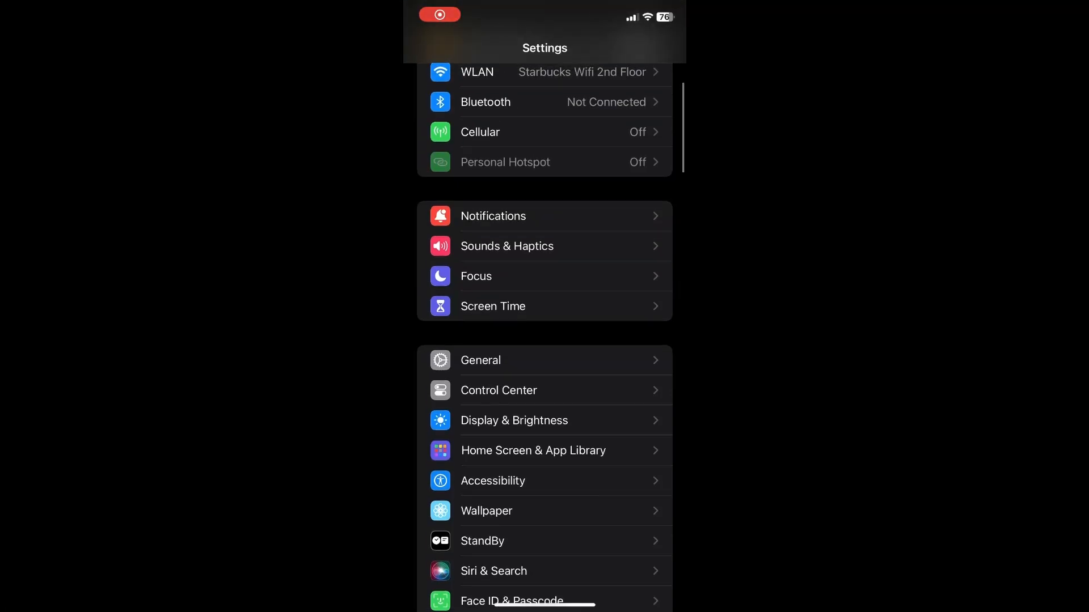
Reach the Siri & Search settings from the main Settings list
scroll("down", 3)
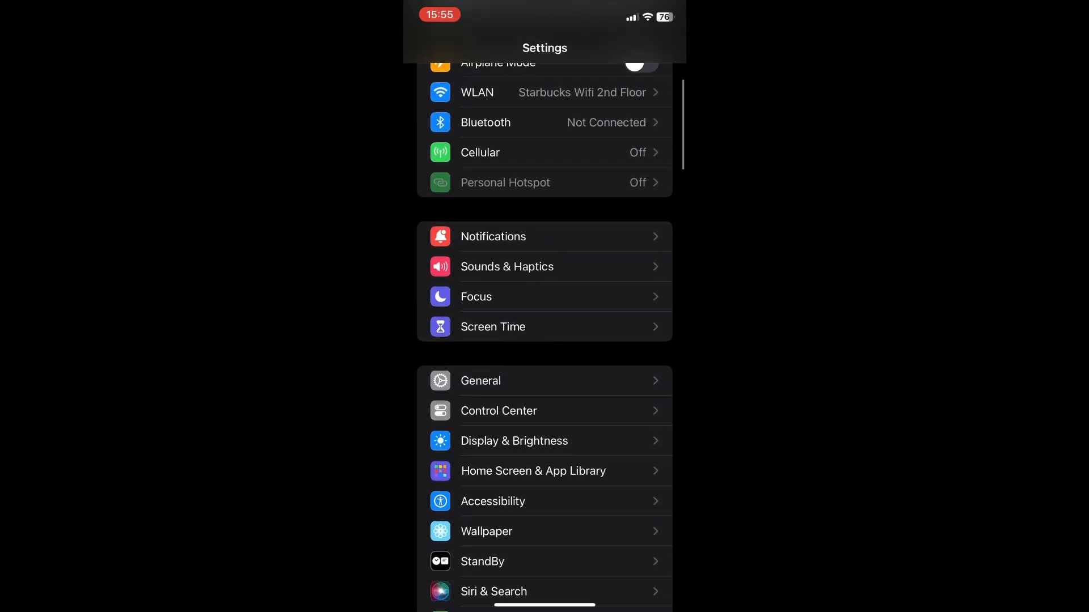
scroll("down", 3)
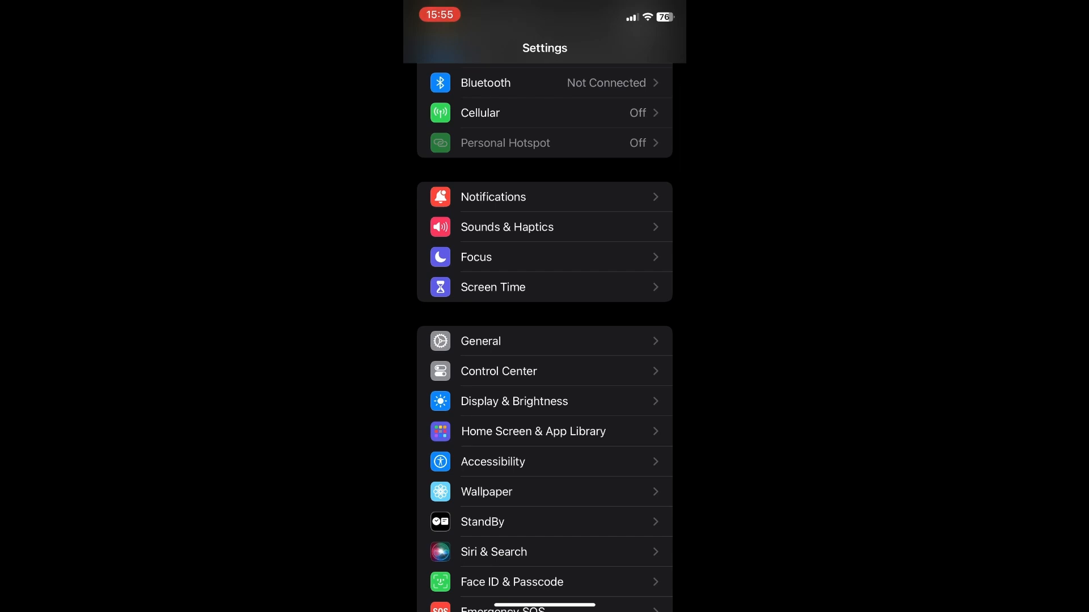
scroll("down", 3)
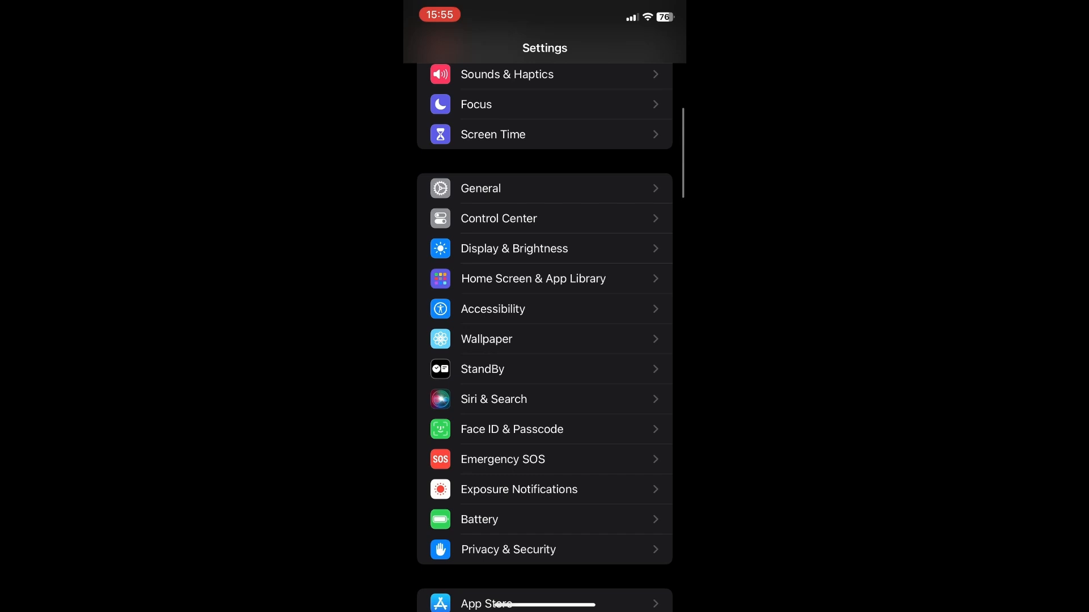
left_click(493, 398)
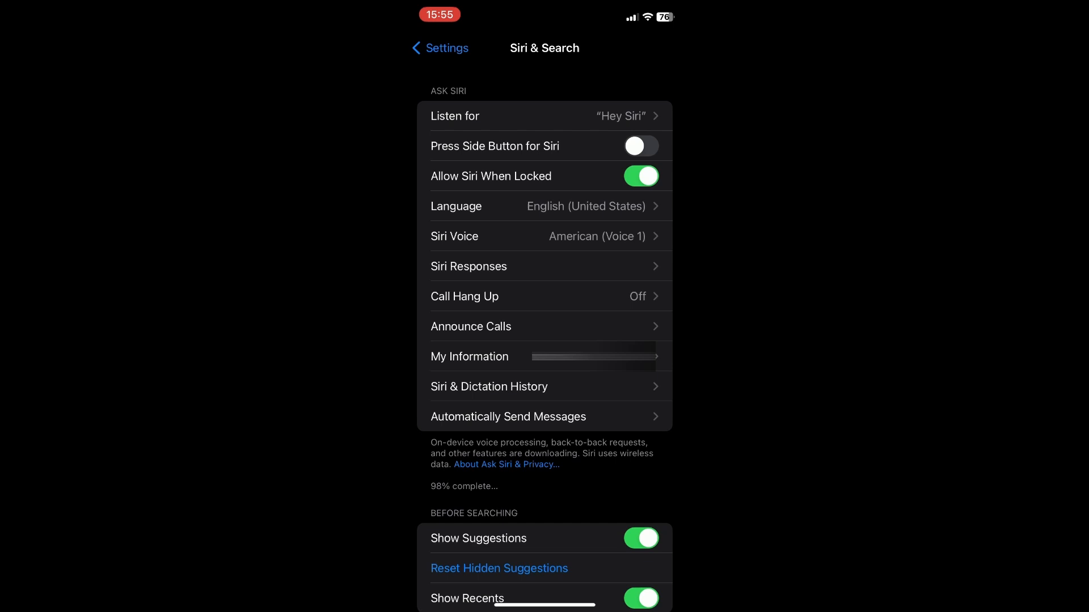
Set Siri's Listen for option to Off and confirm with Turn Off Siri
left_click(545, 116)
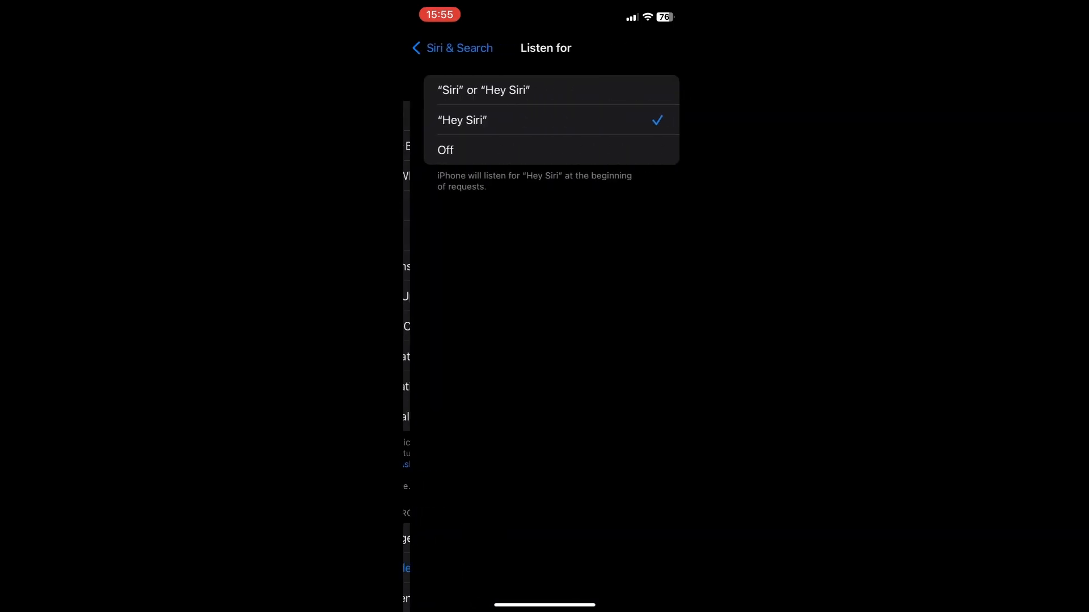
left_click(444, 149)
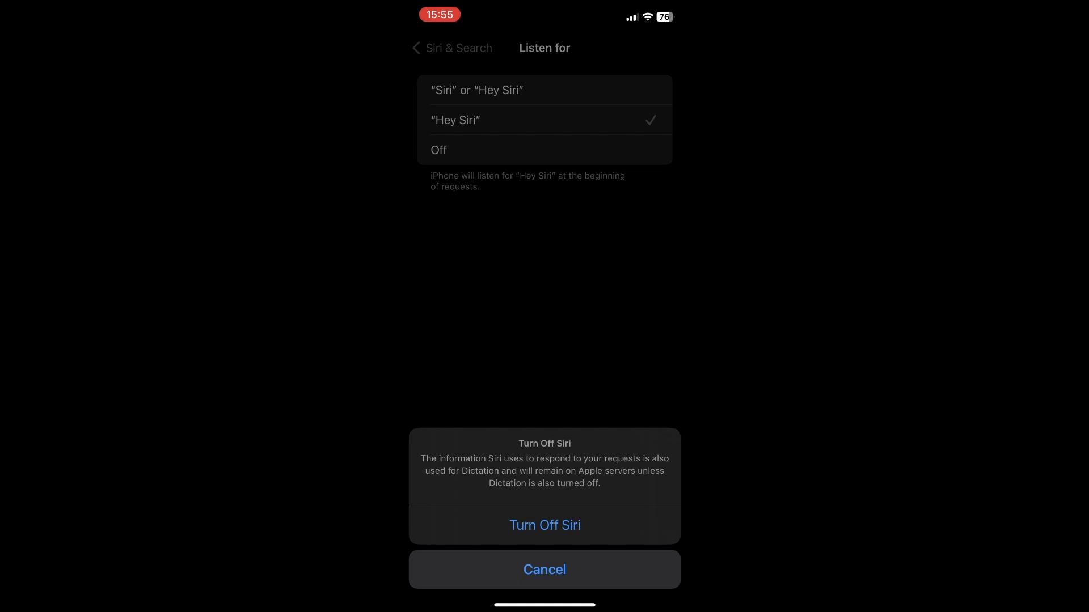
left_click(545, 525)
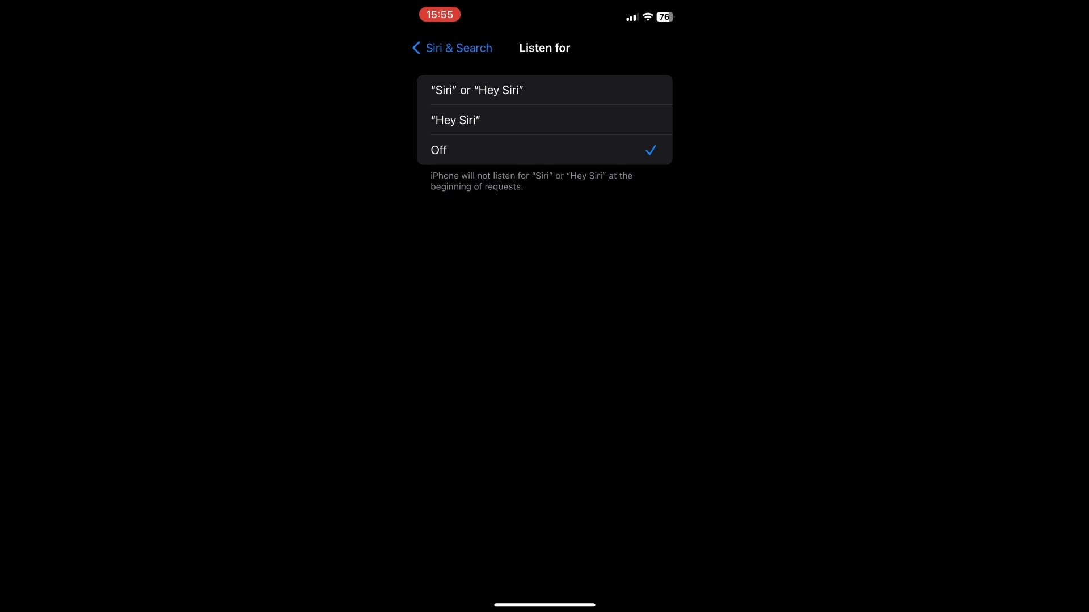
Choose a Hey Siri listen option, confirm Enable Siri, and continue into step 1 of 5 of voice training
left_click(476, 89)
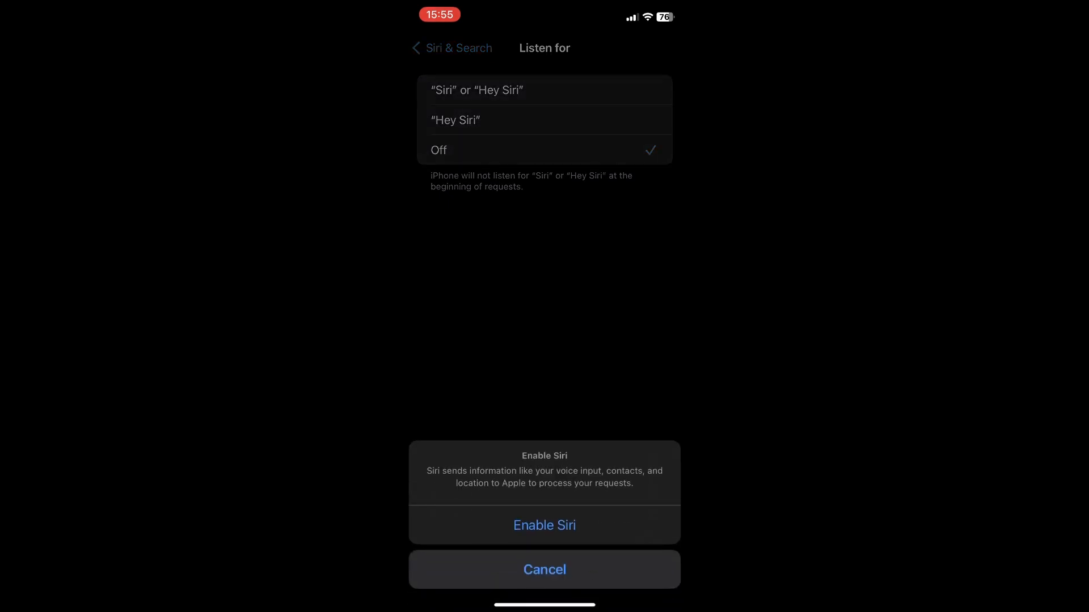
left_click(544, 525)
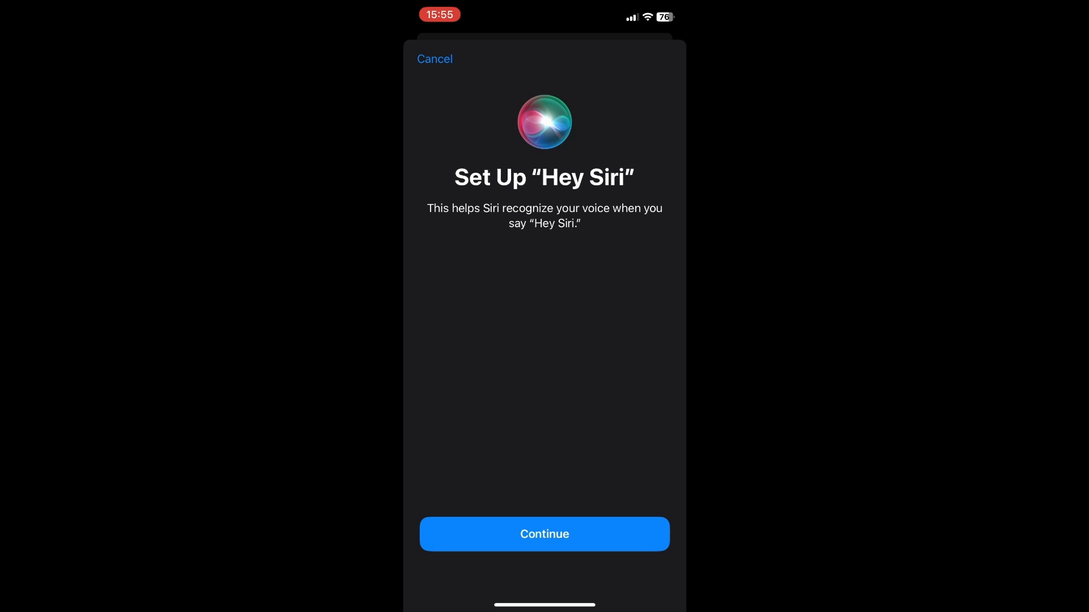
left_click(545, 534)
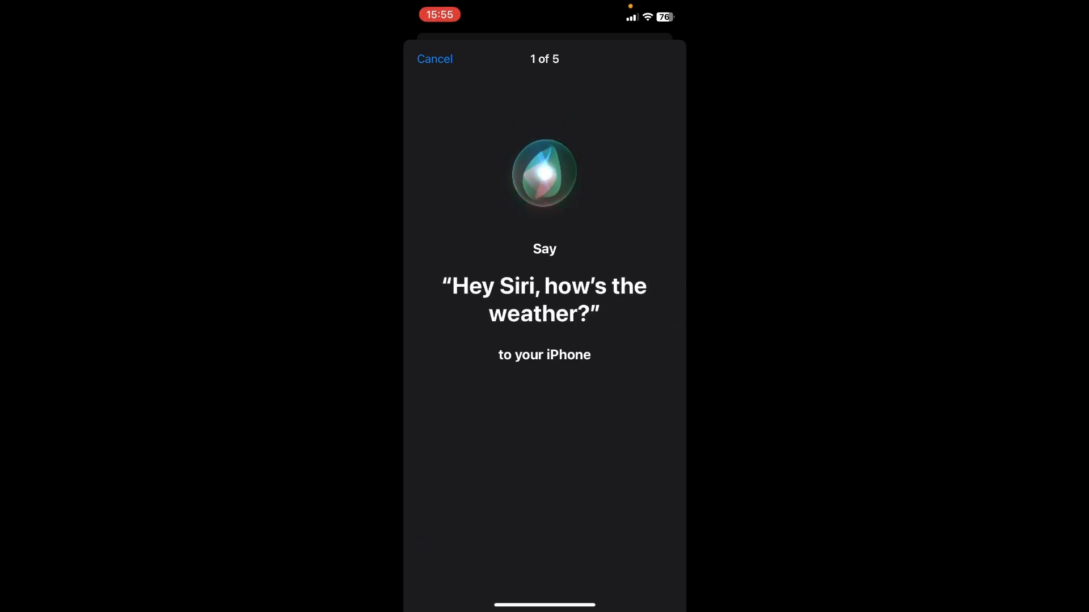